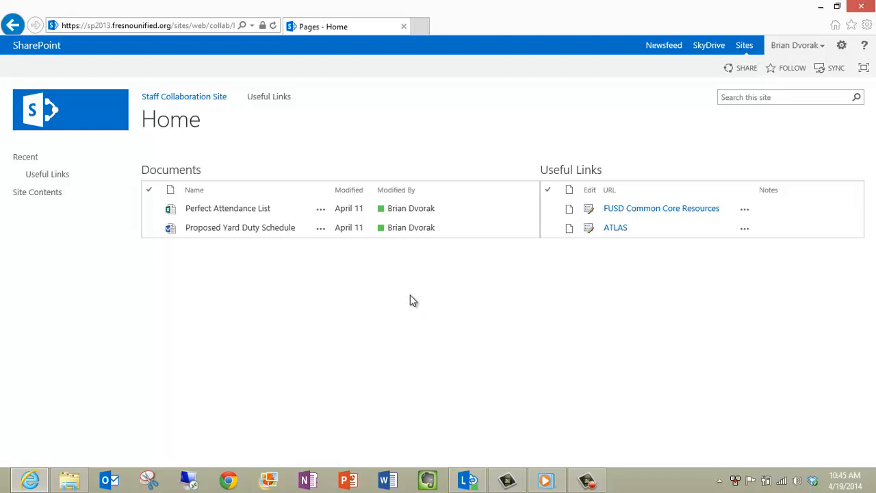
mouse_move(489, 298)
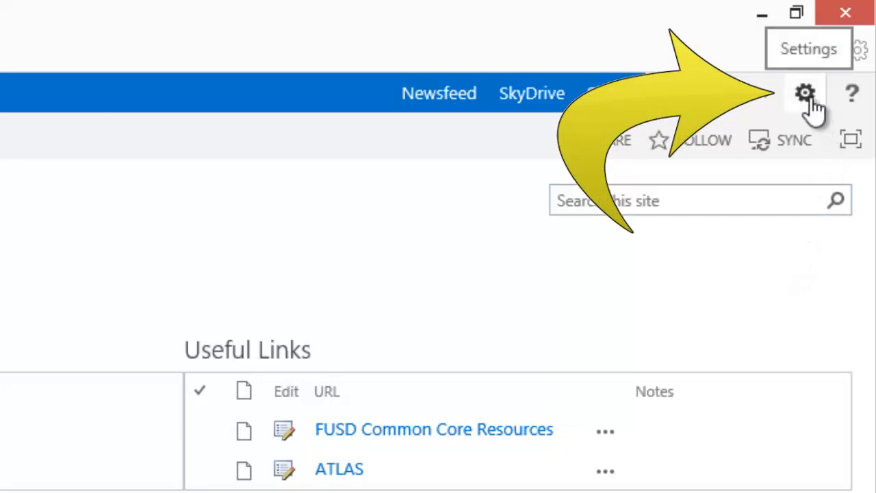
- Open the gear Settings menu from the site home page
click(805, 93)
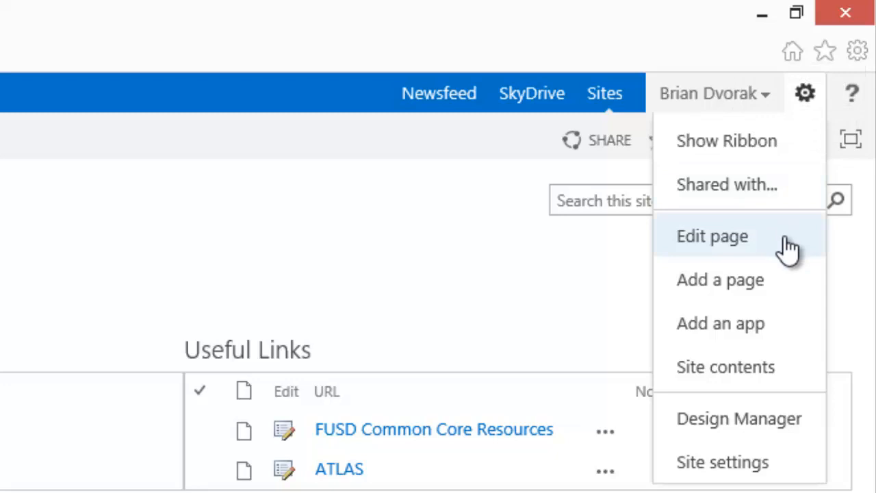
mouse_move(788, 267)
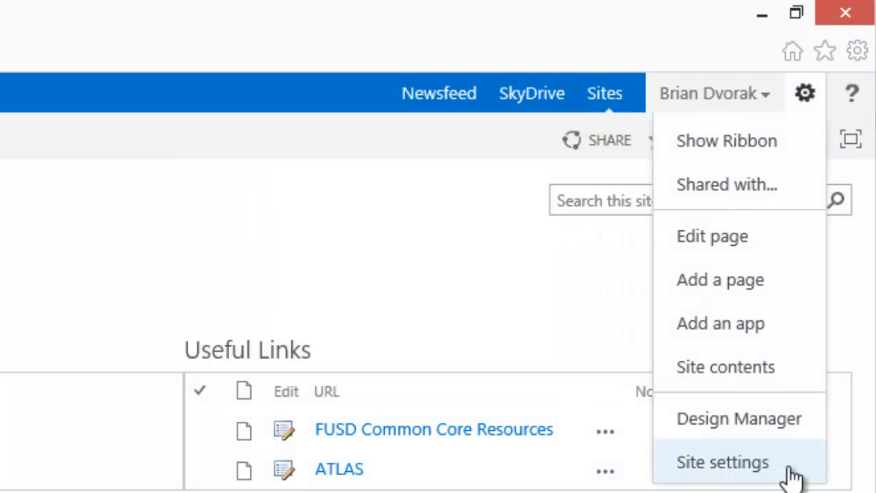
mouse_move(726, 139)
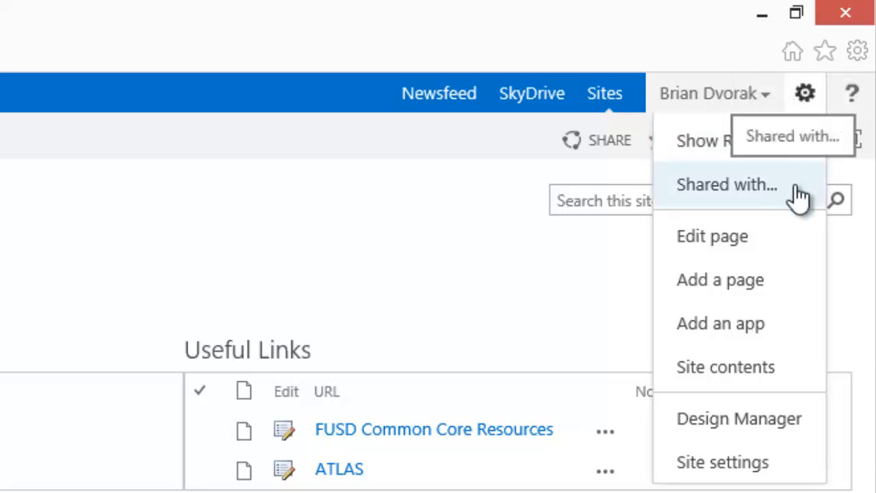
- View the Shared With list of people who have access, then close it
click(727, 183)
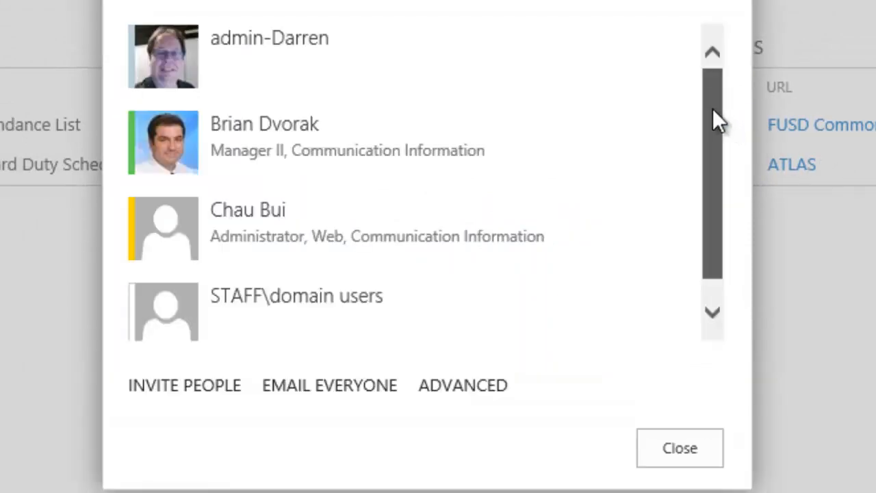
scroll(down, 3)
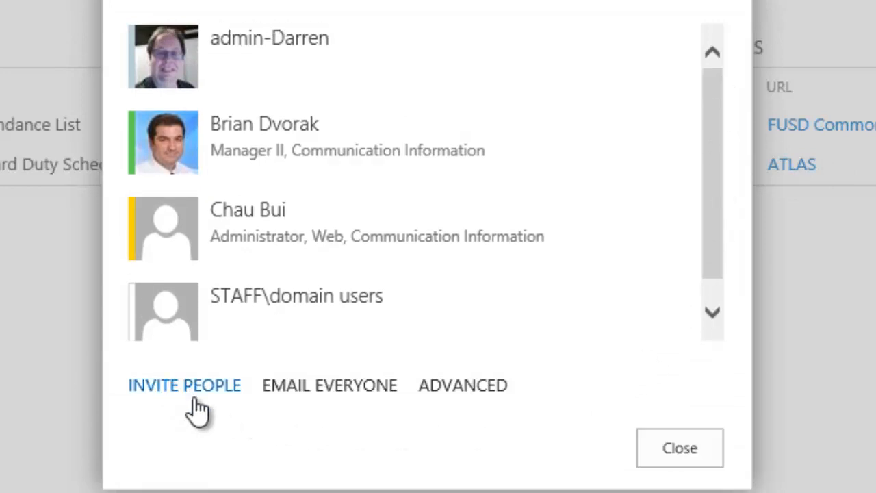
click(679, 447)
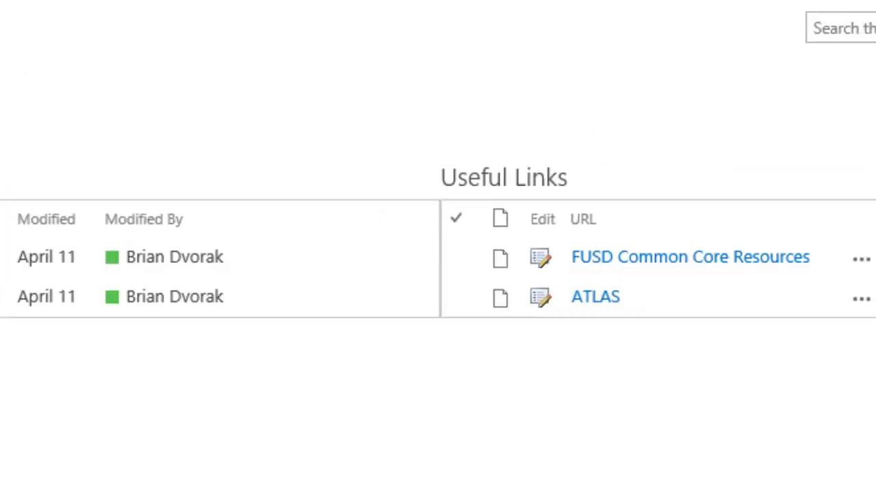
- Open the gear Settings menu again from the home page
click(805, 93)
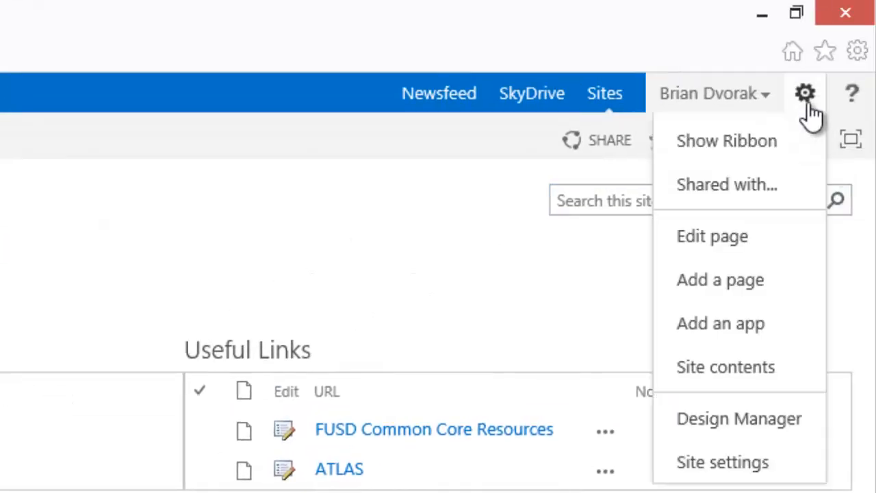
mouse_move(712, 235)
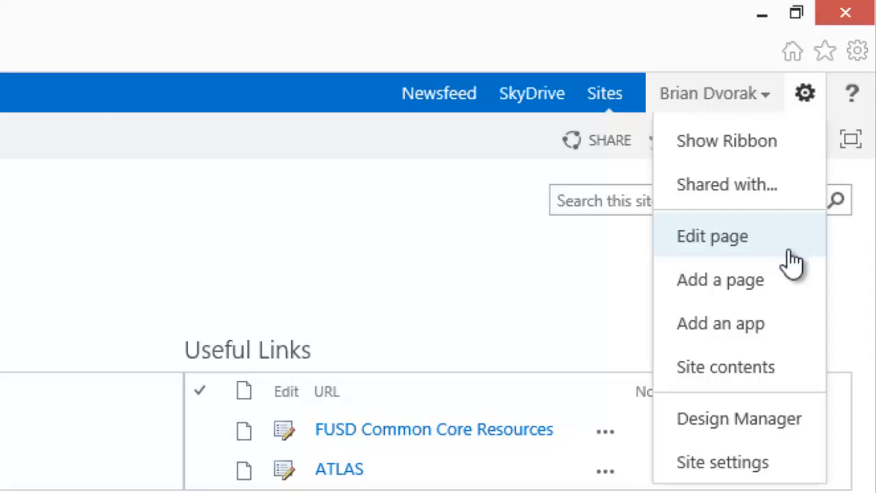
mouse_move(720, 279)
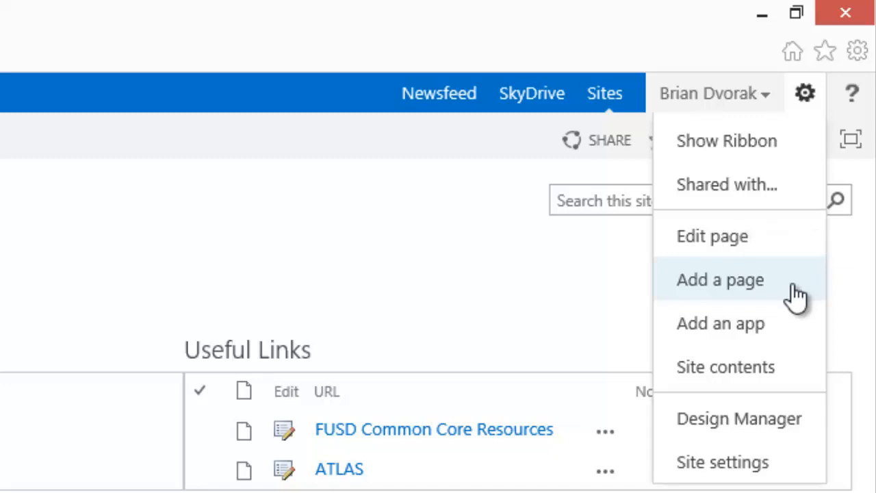
mouse_move(720, 323)
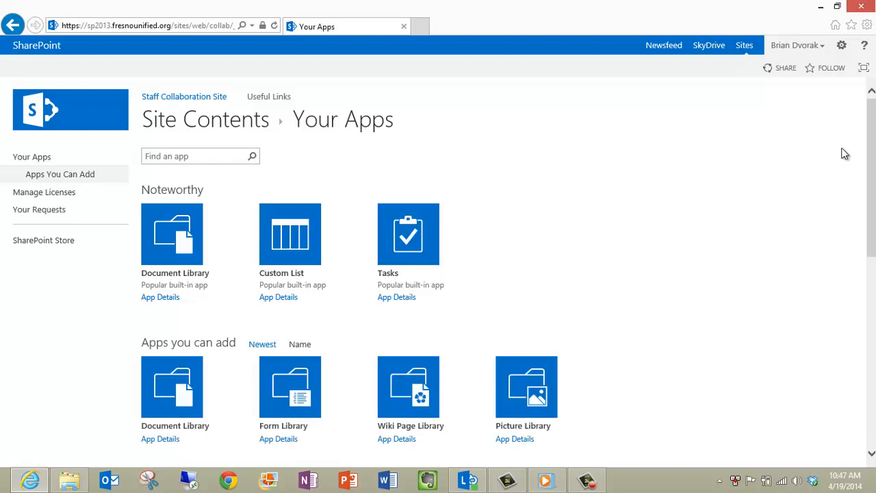
- Browse down the Your Apps page of addable apps, then go to Site Contents
scroll(down, 3)
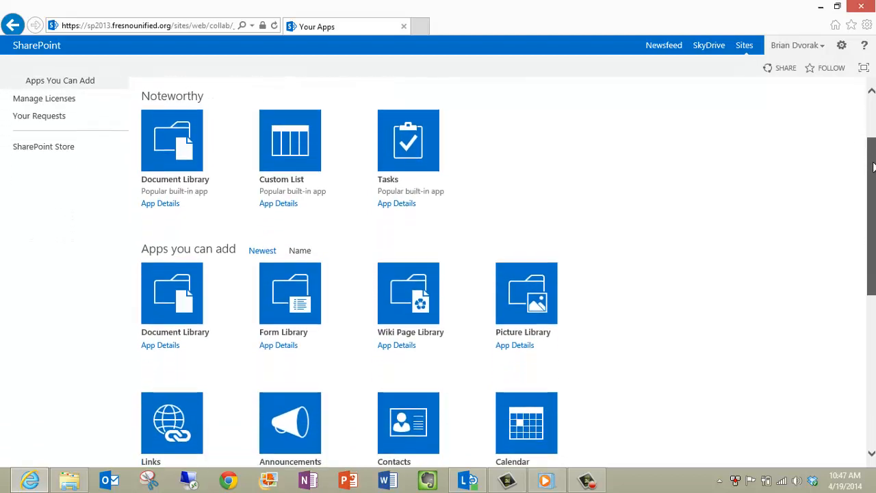
scroll(down, 3)
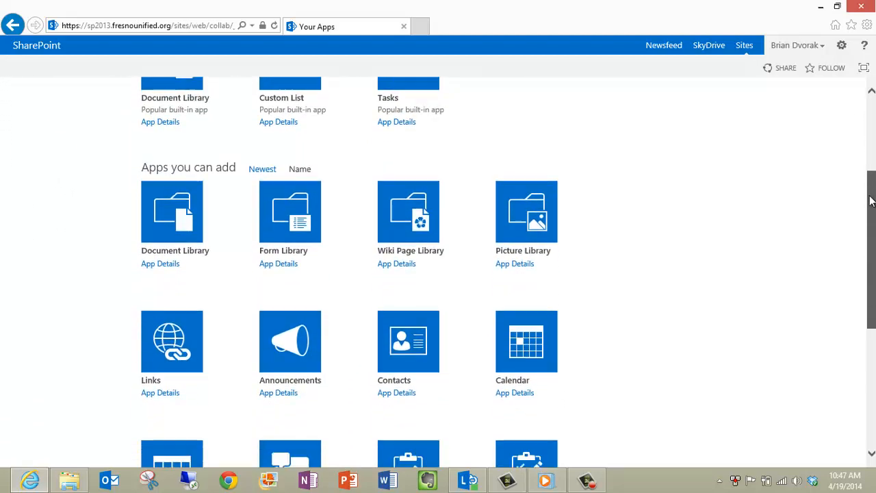
scroll(down, 3)
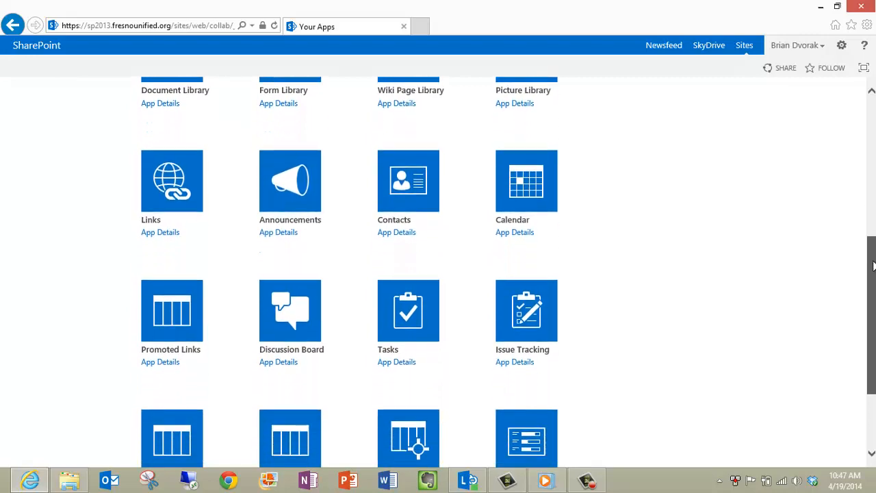
click(842, 46)
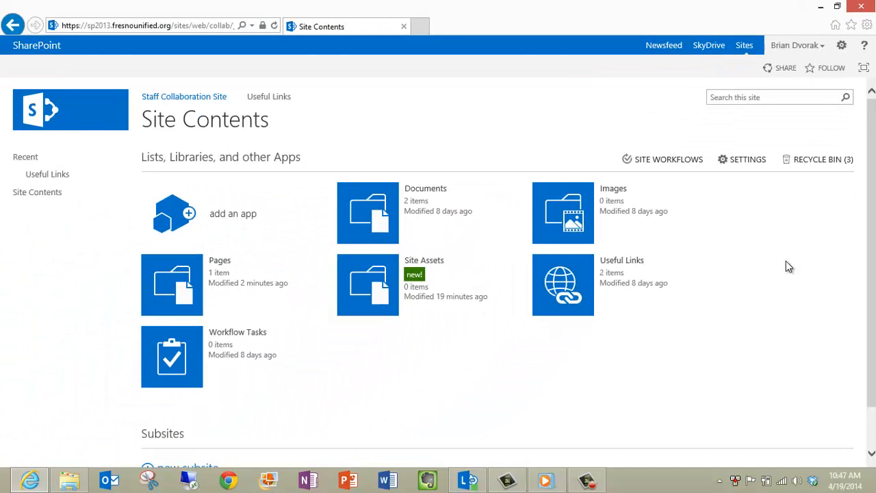
mouse_move(784, 267)
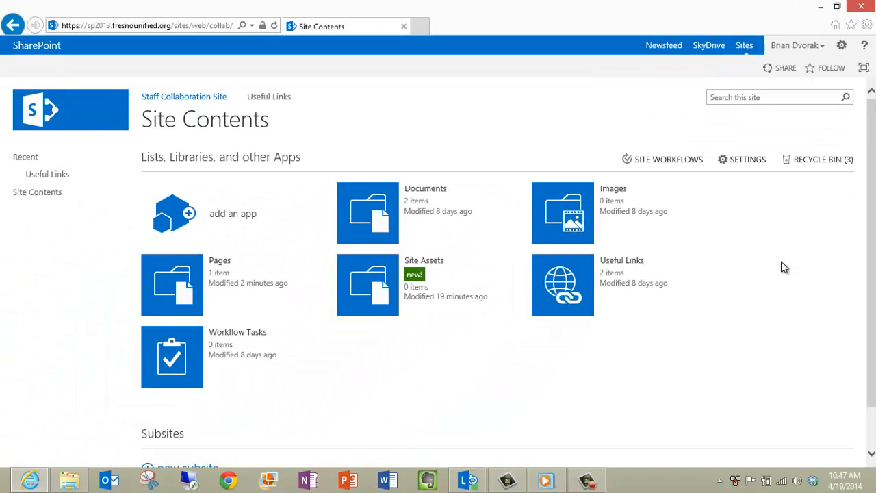
mouse_move(709, 202)
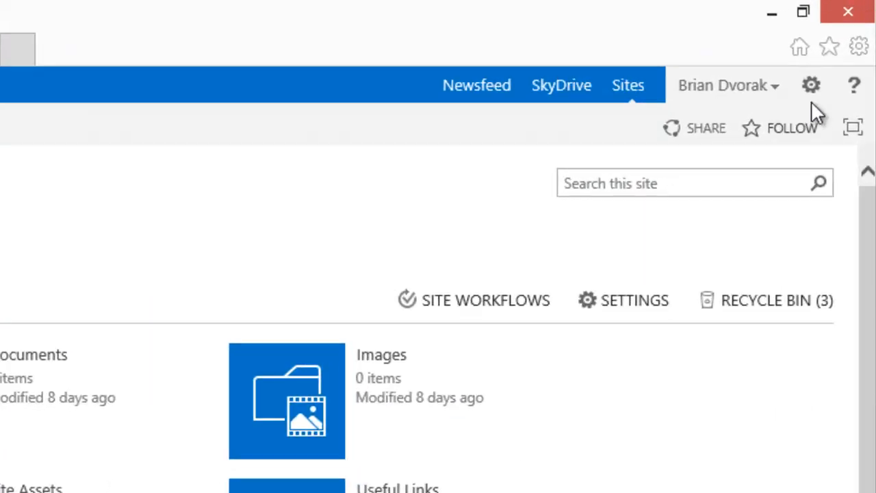
mouse_move(811, 96)
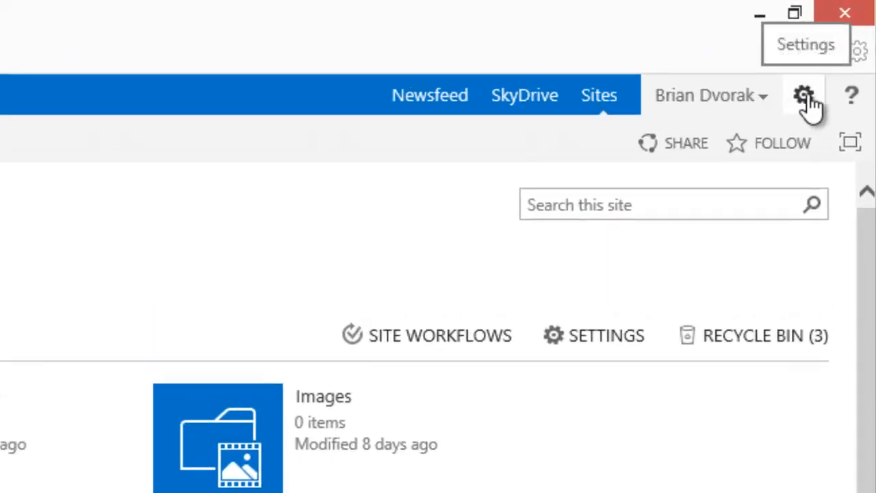
- Go to the Design Manager welcome page via the gear menu and reopen the menu
click(802, 96)
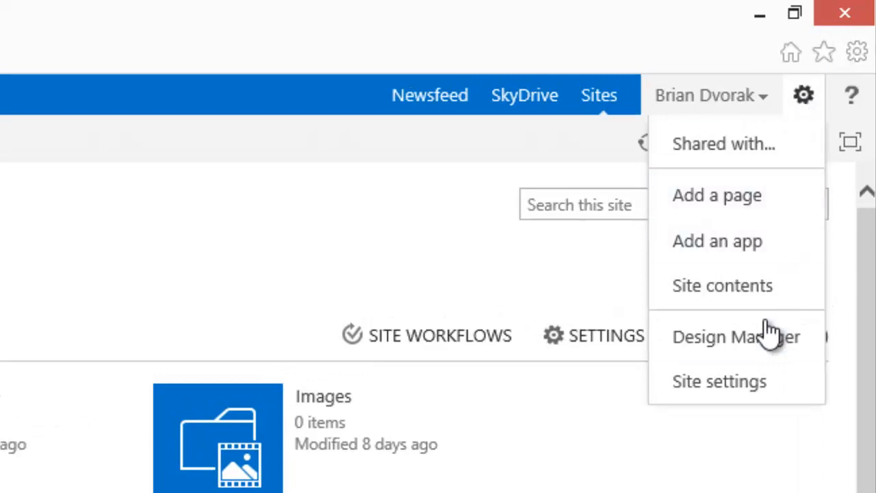
click(737, 336)
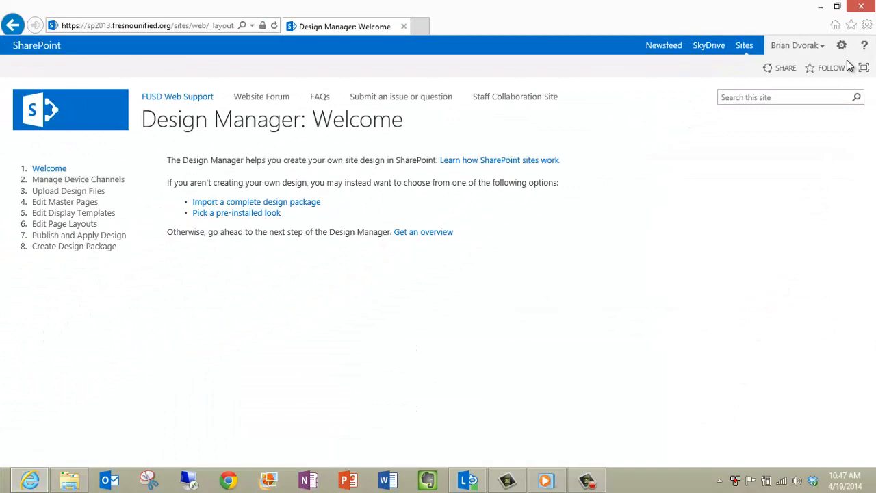
click(842, 45)
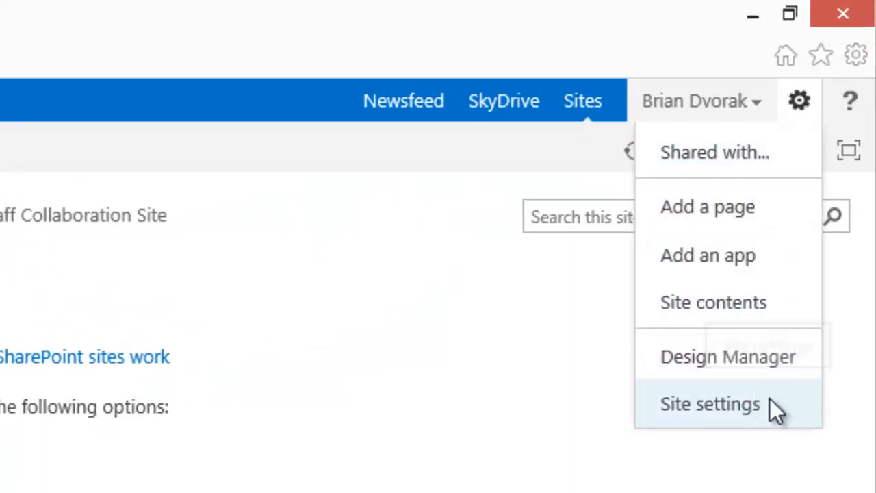
- Go to the Site Settings page, scroll its setting categories, and reopen the gear menu
click(709, 404)
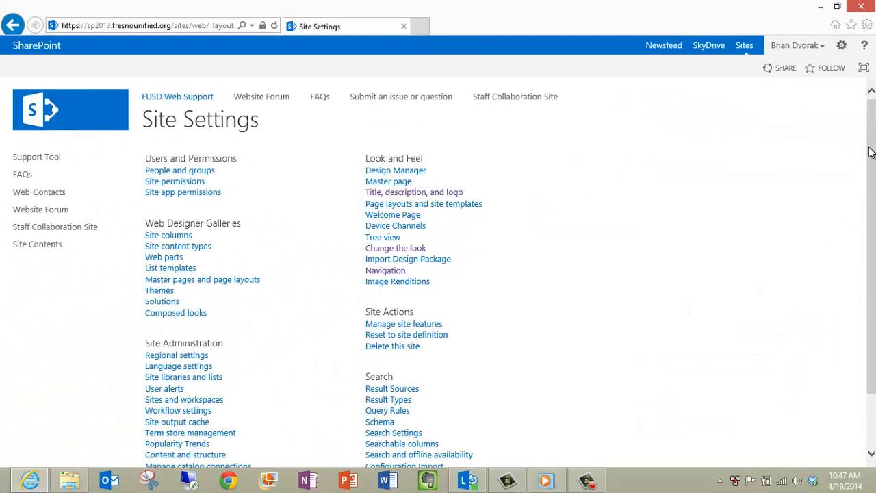
scroll(down, 3)
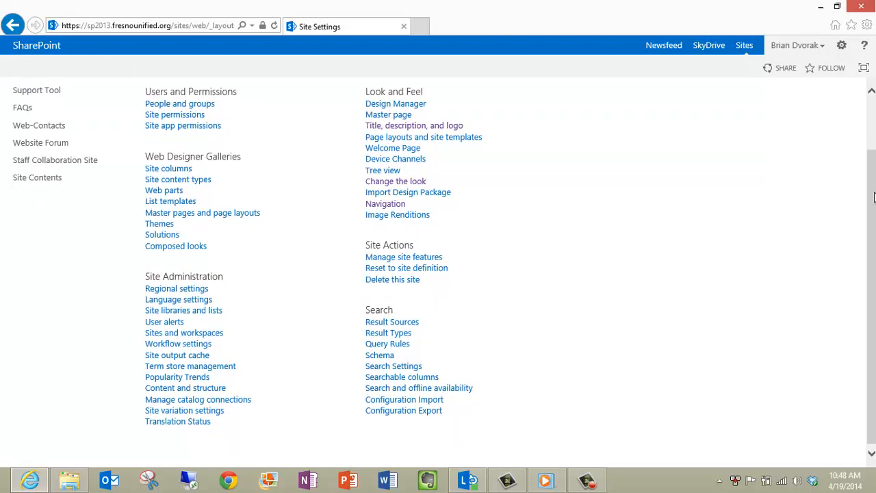
click(842, 45)
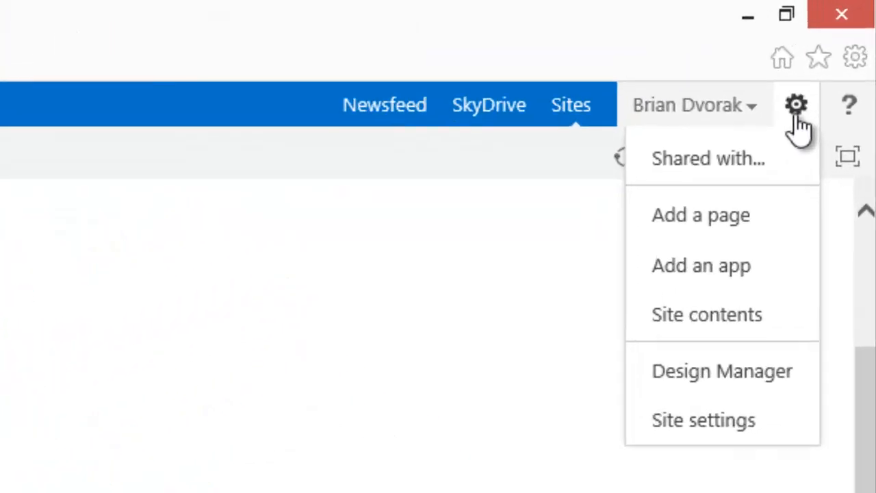